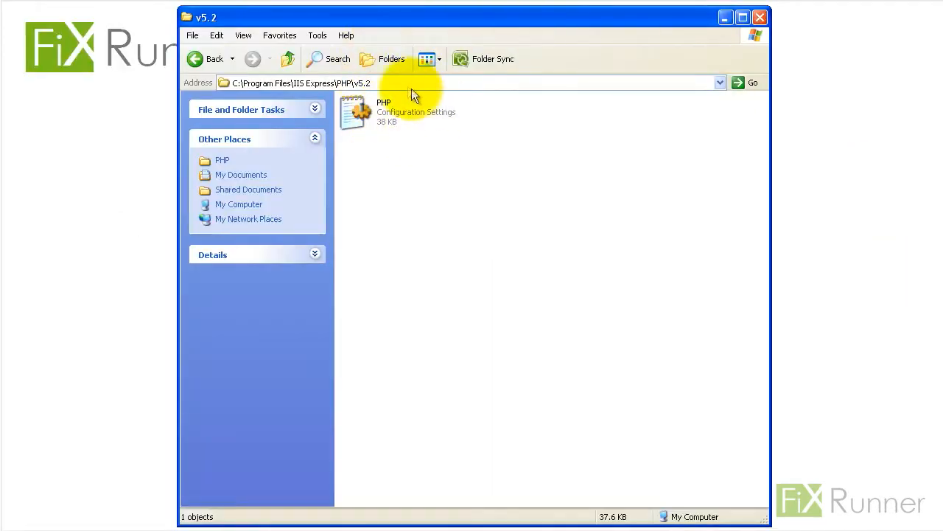
Step: Open the PHP configuration file from its folder for editing in Notepad
left_click(302, 82)
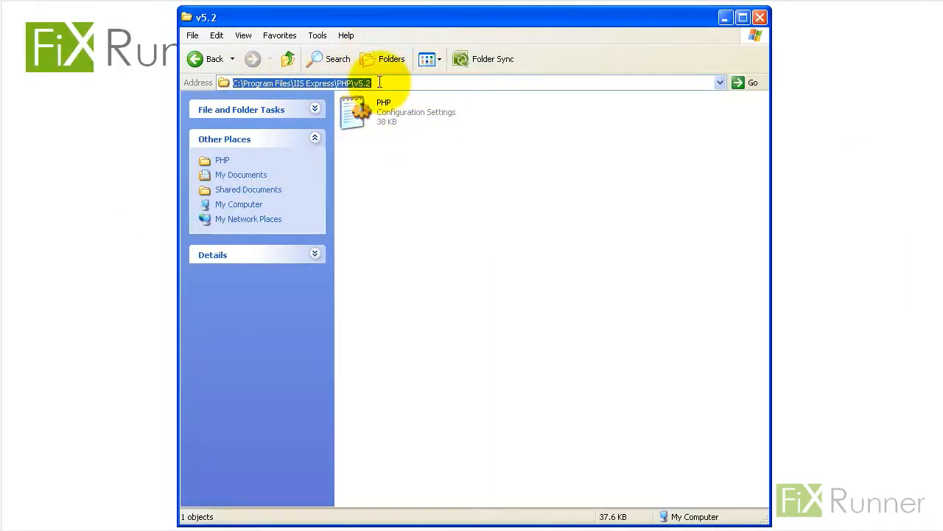
left_click(357, 112)
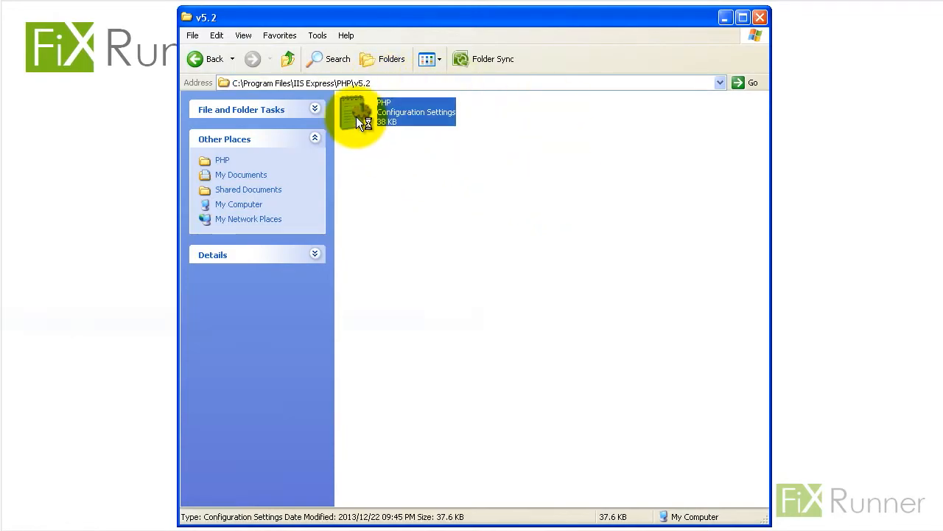
double_click(357, 118)
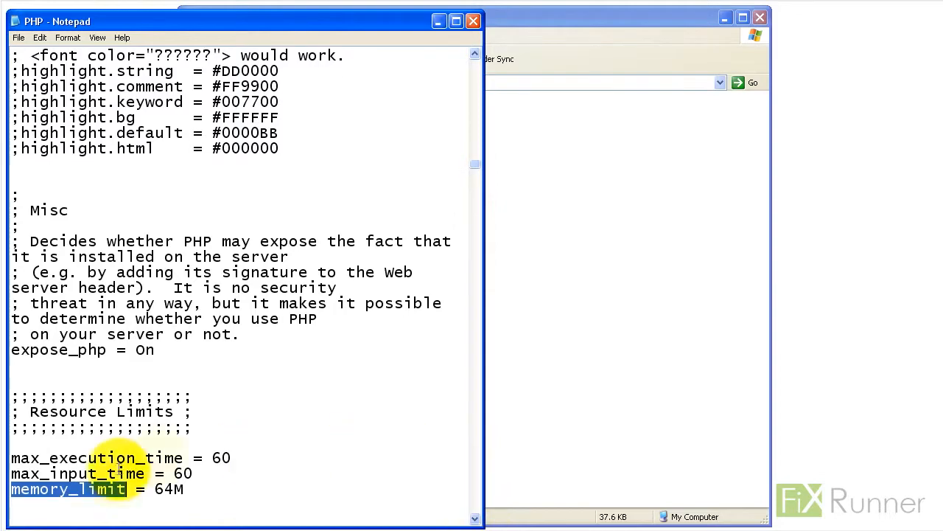
Step: Change memory_limit from 64M to 128M and save the configuration file
double_click(163, 489)
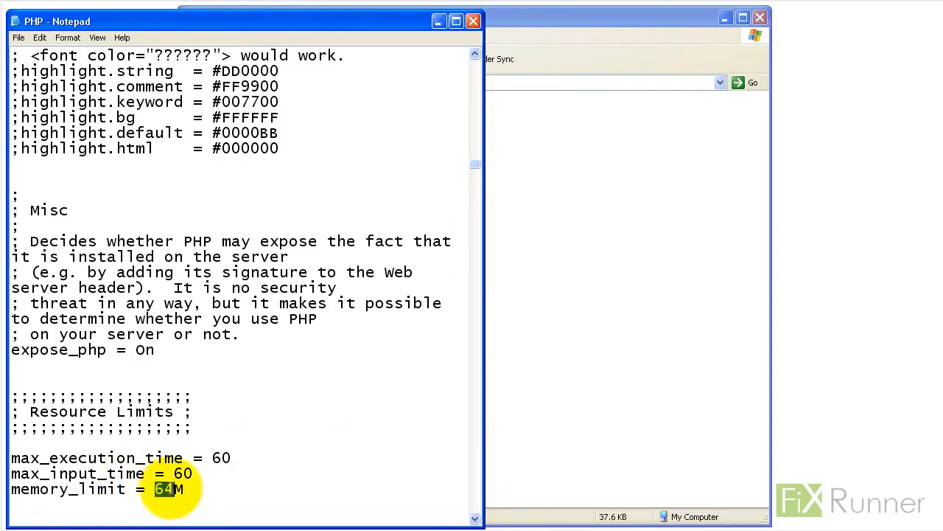
type("128")
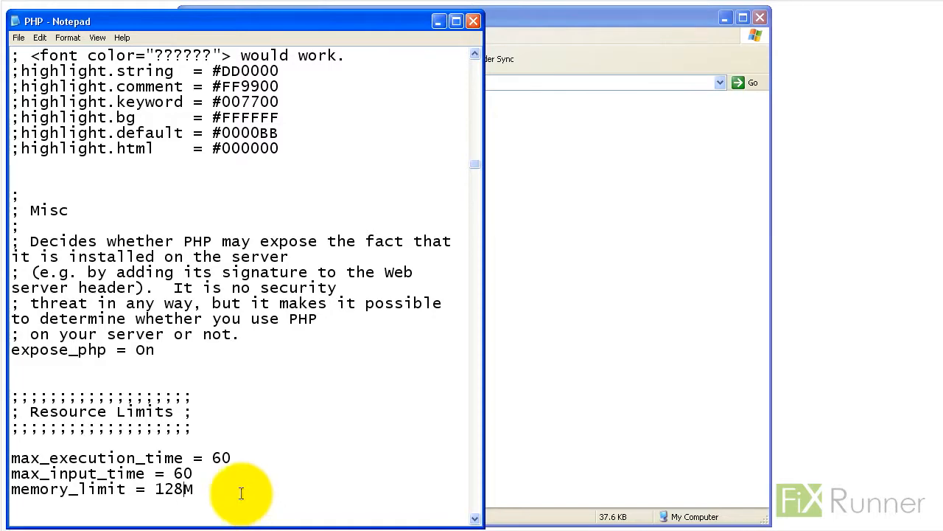
left_click(18, 38)
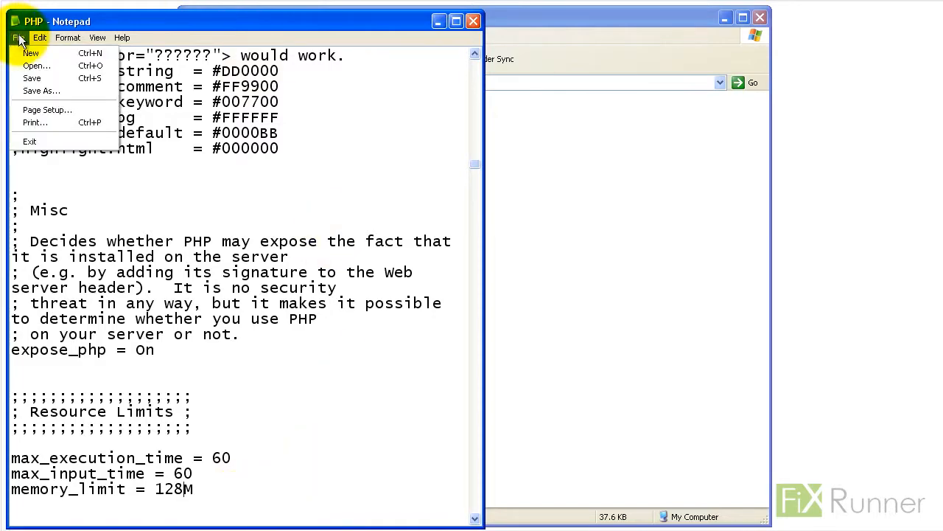
left_click(17, 38)
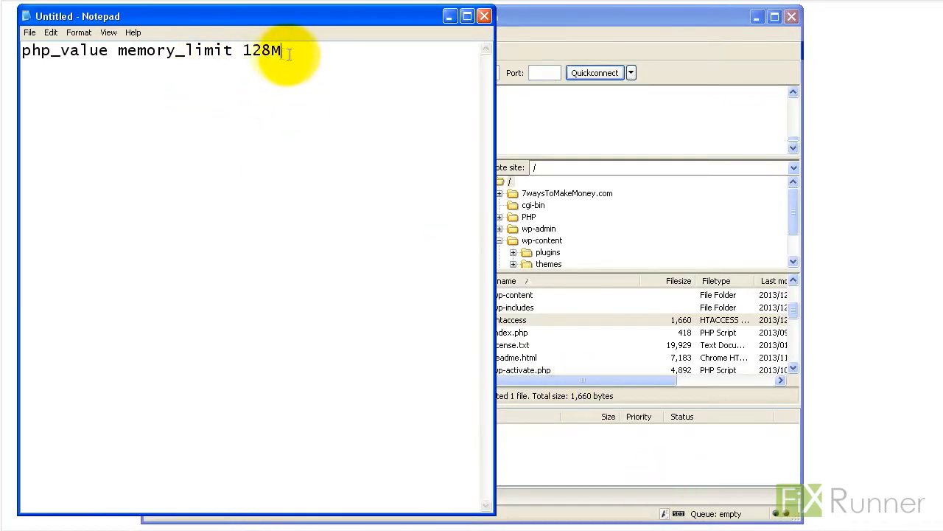
Step: Copy the 'php_value memory_limit 128M' line for pasting at the top of .htaccess
key("ctrl+a")
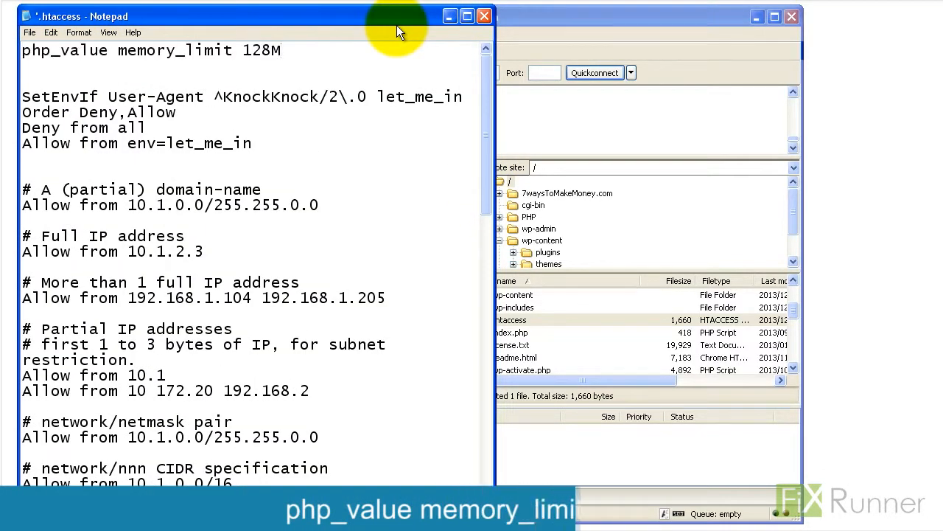
left_click(29, 33)
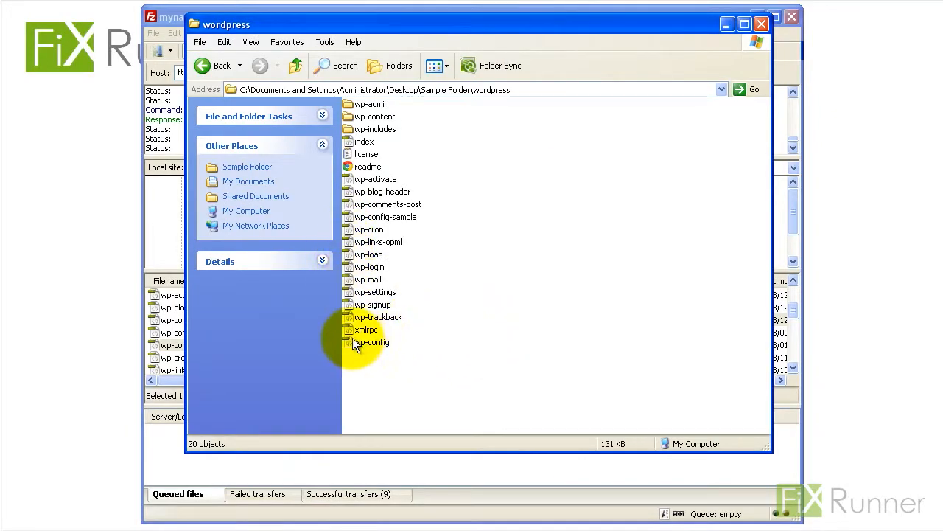
Step: Select wp-config and copy the define('WP_MEMORY_LIMIT', '128M'); line
left_click(372, 342)
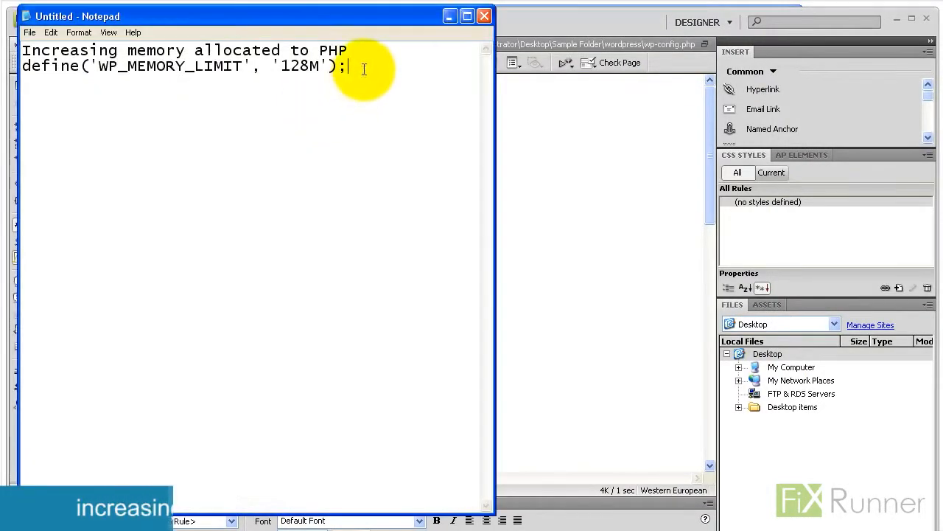
key("ctrl+a")
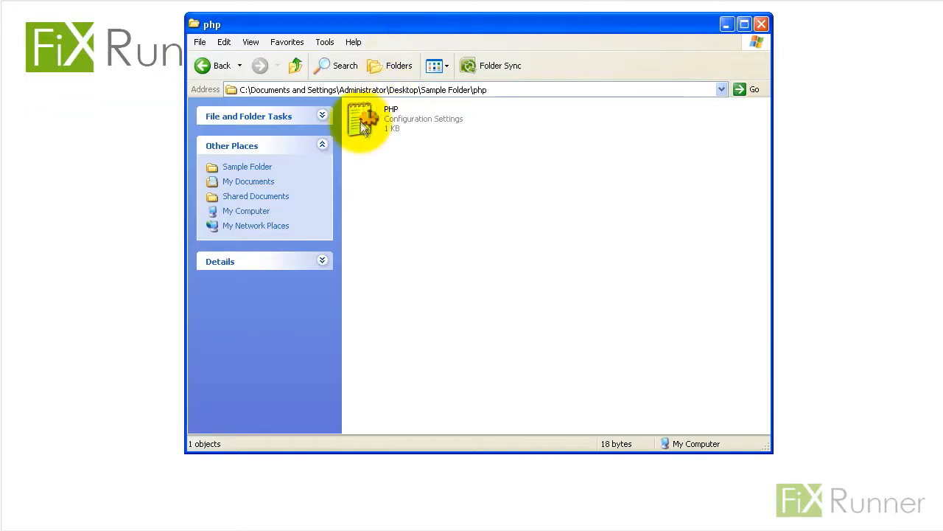
Step: Open the PHP configuration file inside Sample Folder\php in Notepad
left_click(362, 120)
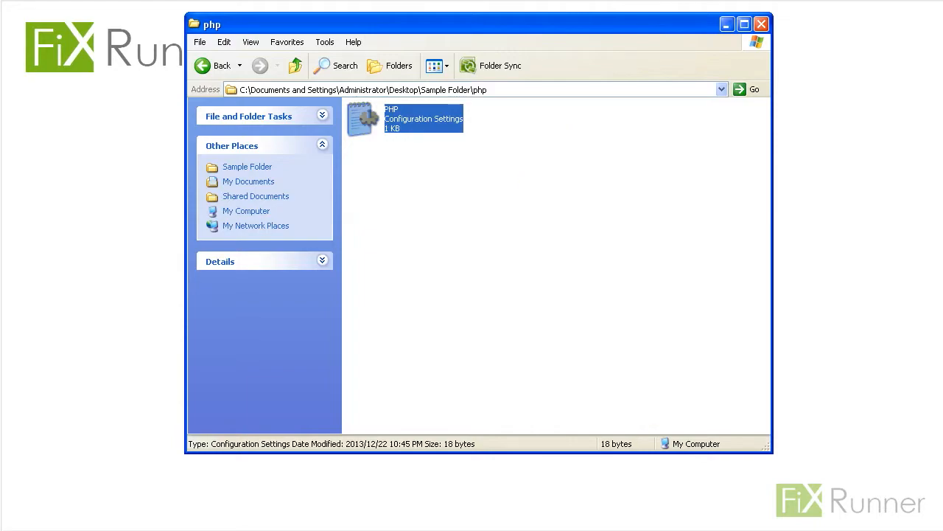
double_click(363, 117)
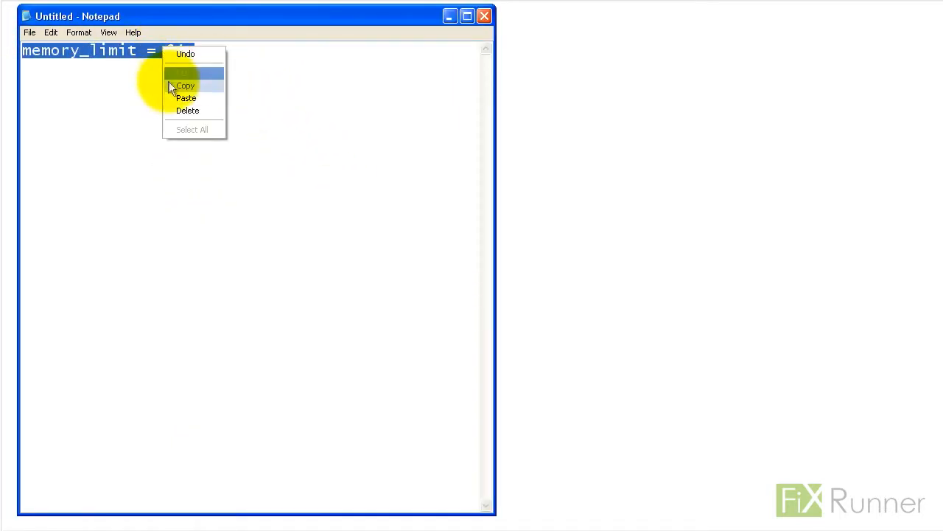
Step: Replace the note's text with 'memory_limit = 64M' and save it as PHP.ini in the php folder
left_click(187, 111)
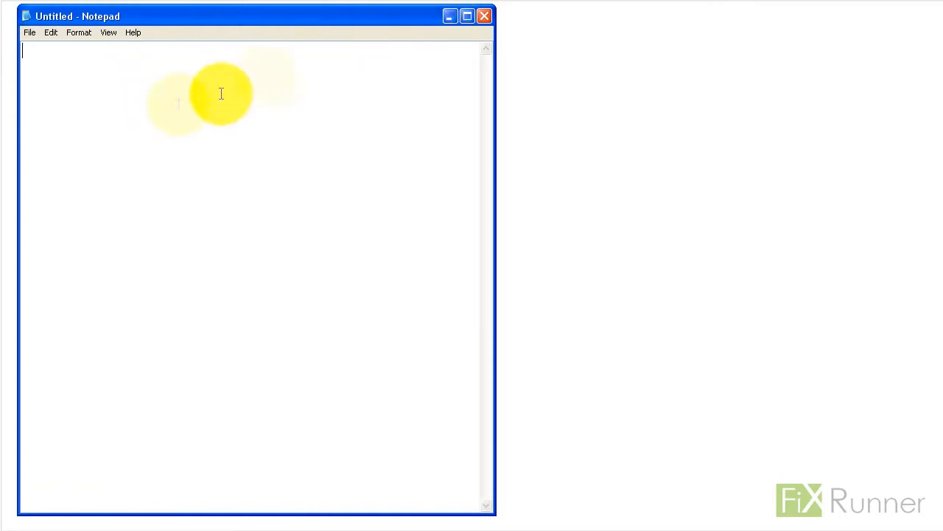
type("memory_limit = 64M")
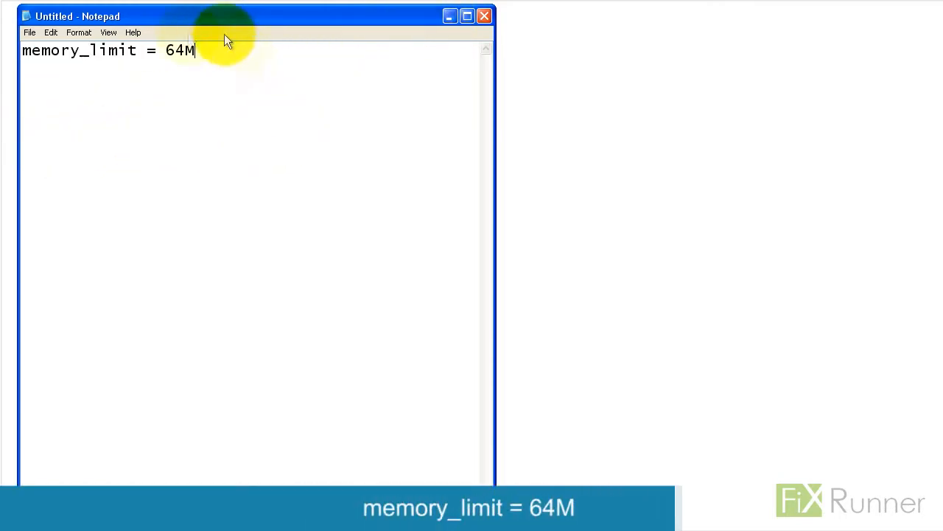
left_click(29, 32)
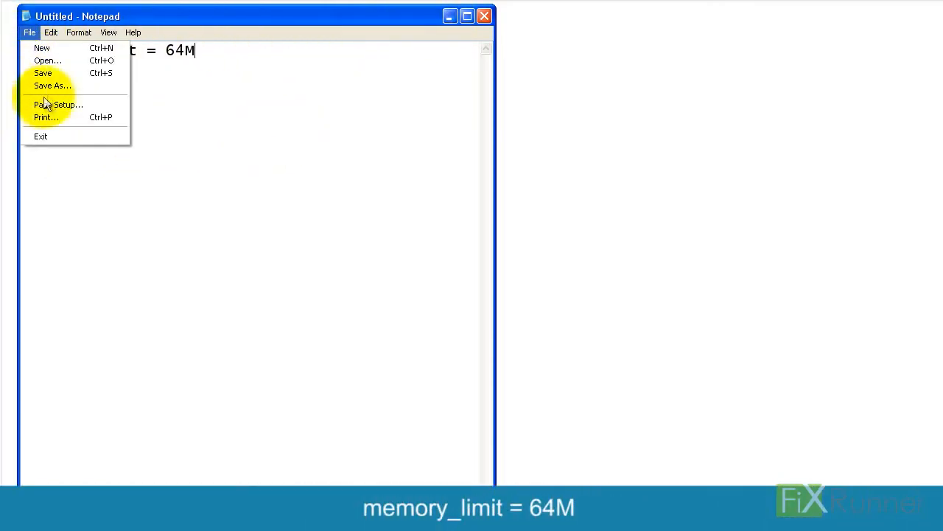
left_click(53, 84)
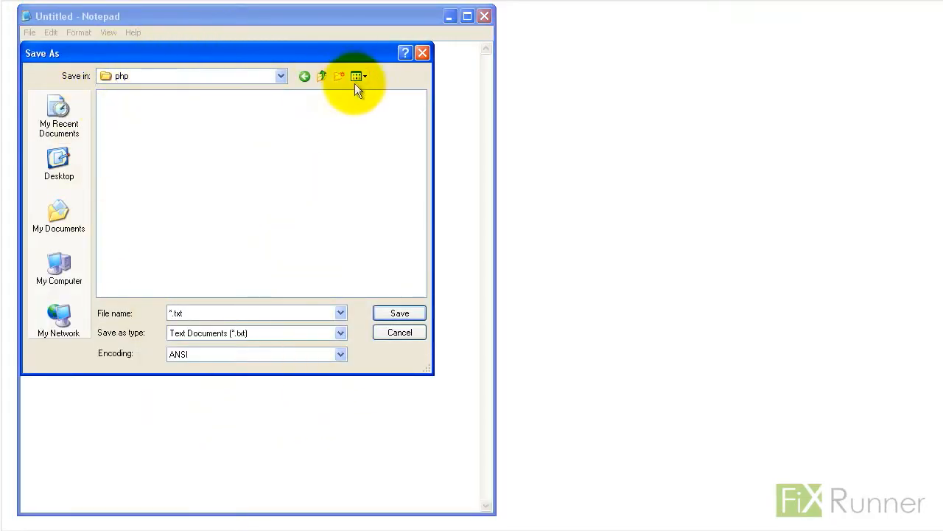
type("PHP.ini")
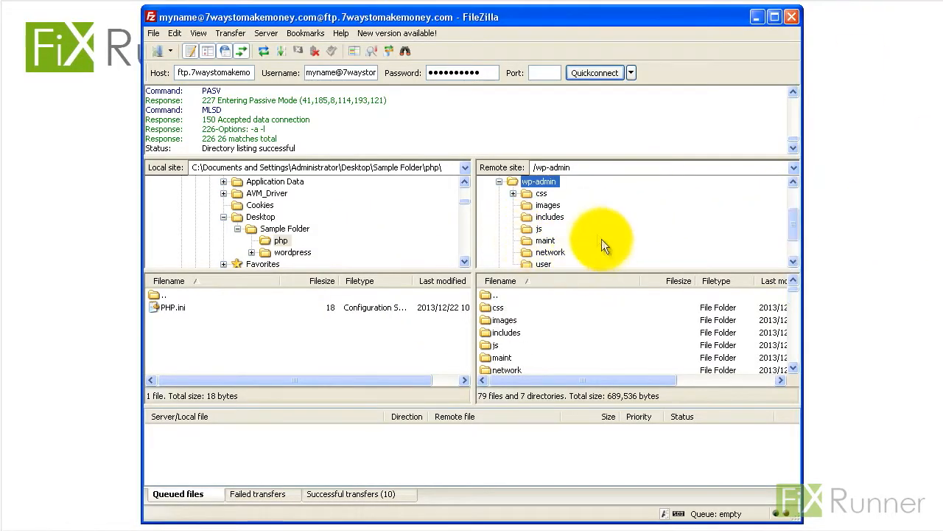
Step: Select the local PHP.ini and bring up its upload action toward the remote wp-admin folder
left_click(174, 308)
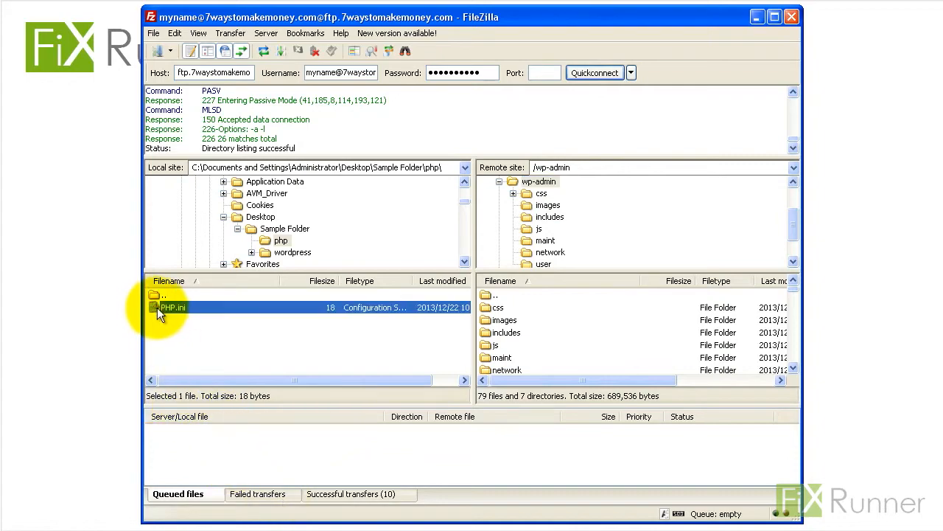
right_click(172, 308)
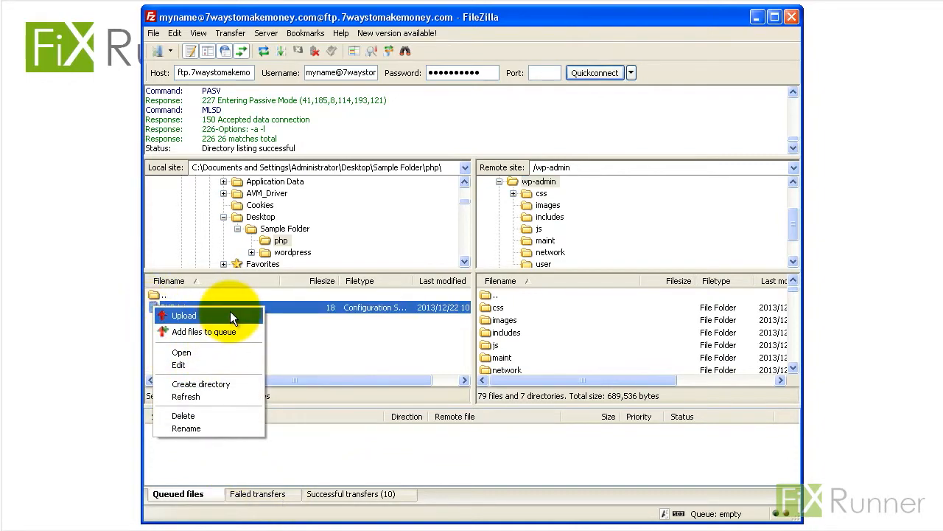